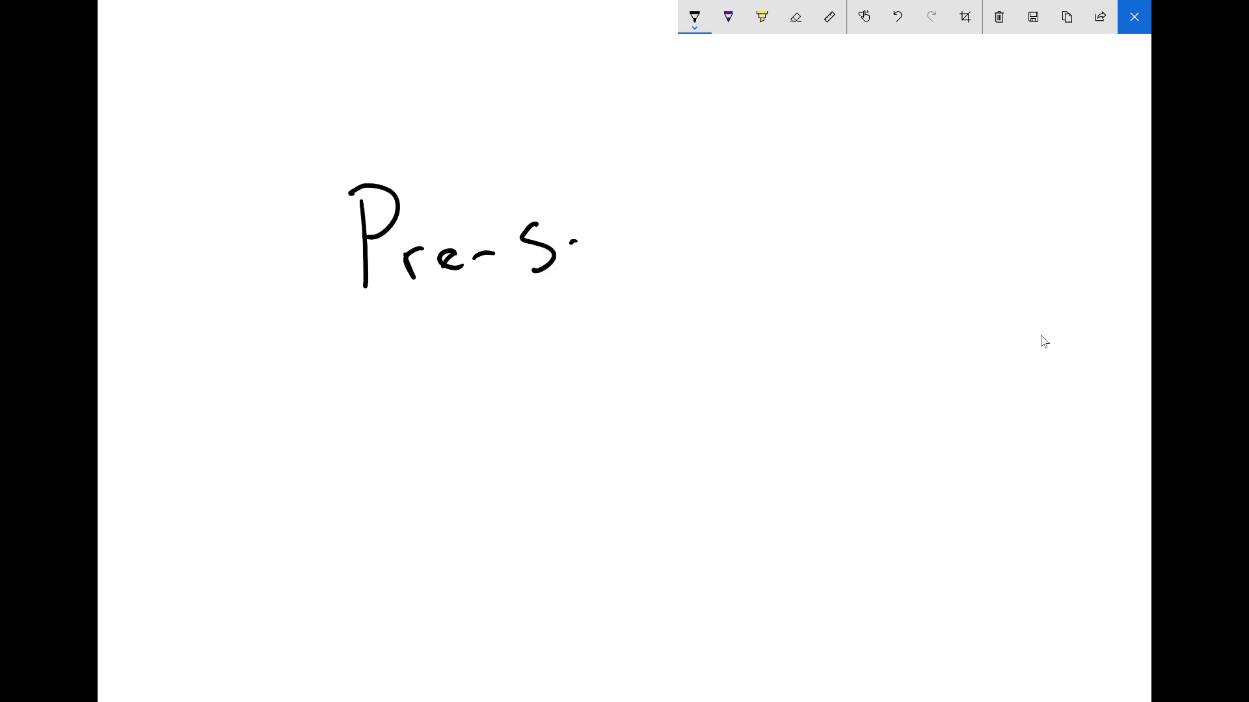
Step: Handwrite 'socket.io' to finish the 'Pre-socket.io' title, then write 'C++' below it
{"action": "left_click_drag", "start_coordinate": [573, 247], "coordinate": [713, 238]}
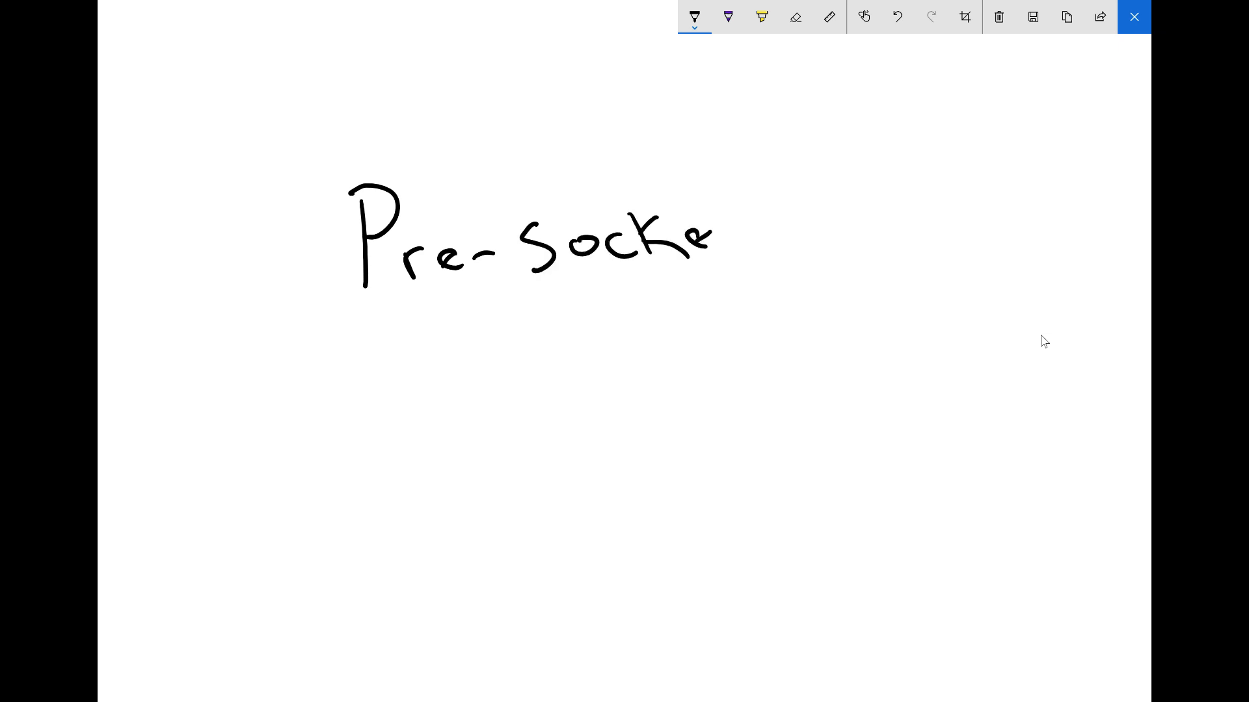
{"action": "left_click_drag", "start_coordinate": [717, 239], "coordinate": [820, 227]}
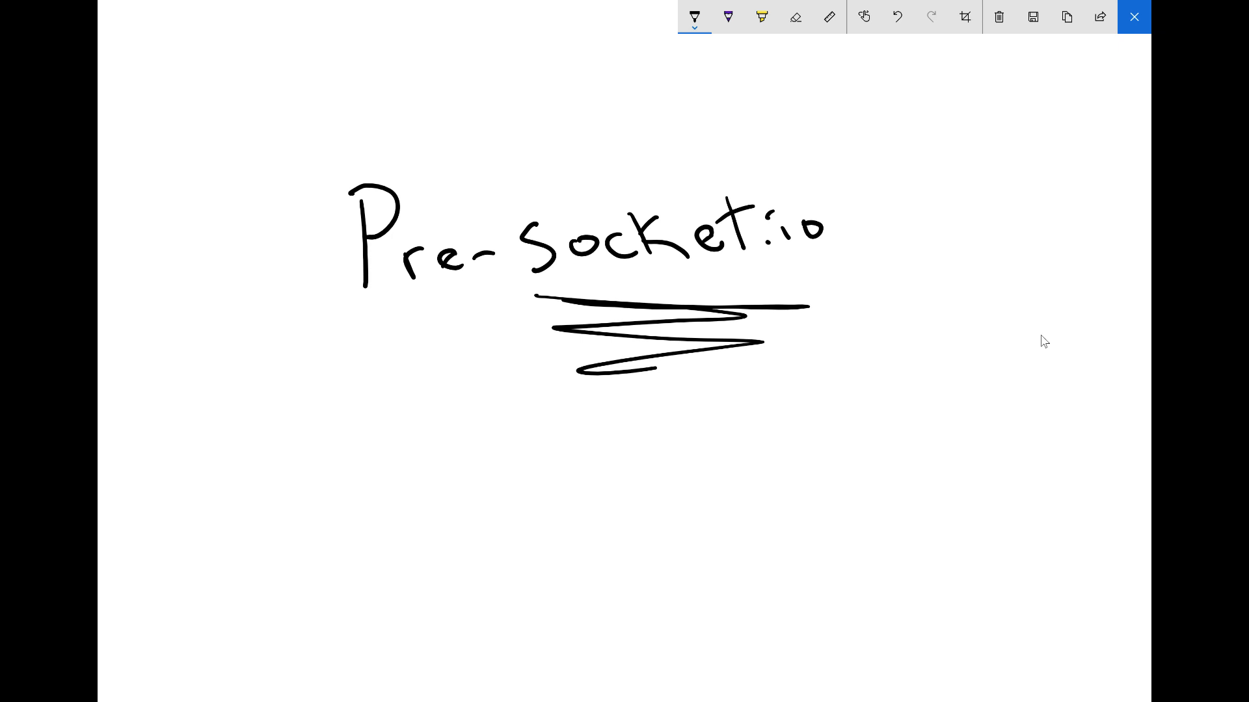
{"action": "left_click_drag", "start_coordinate": [478, 446], "coordinate": [628, 542]}
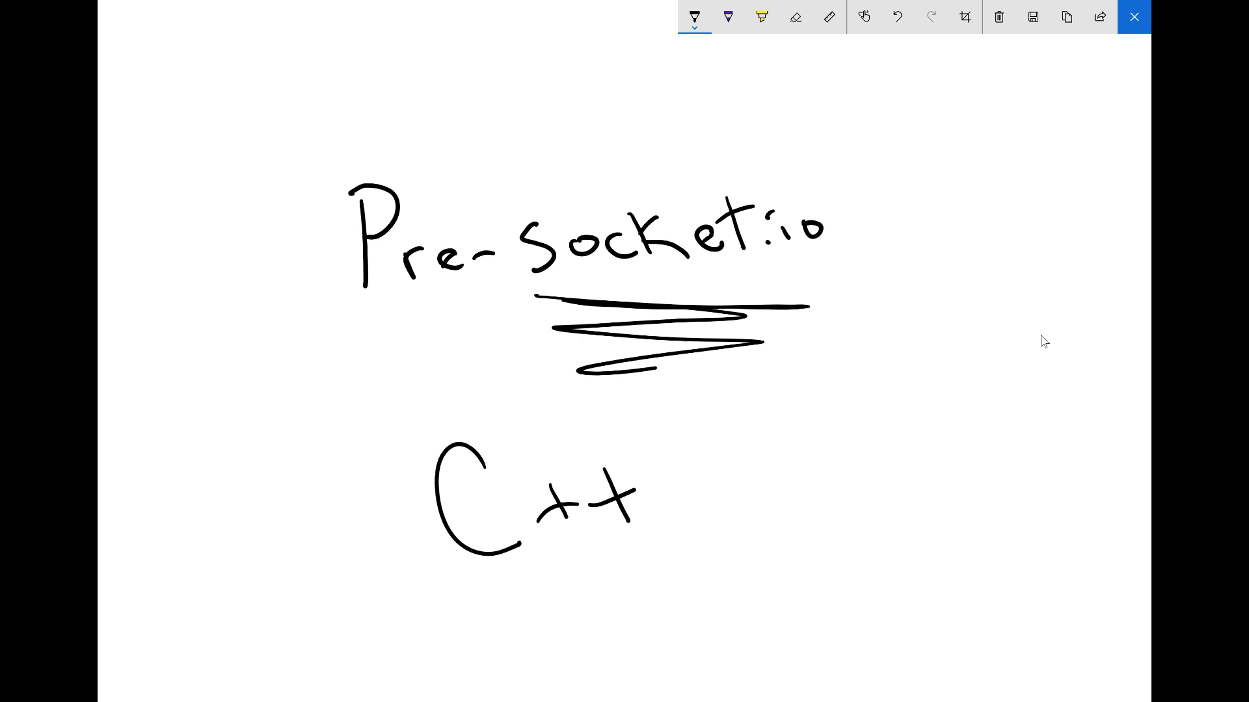
Step: Sketch a stack list: Mongo, Express, React/Ng/Vue, Node, PHP, Python Flask, Django
{"action": "left_click_drag", "start_coordinate": [667, 408], "coordinate": [695, 633]}
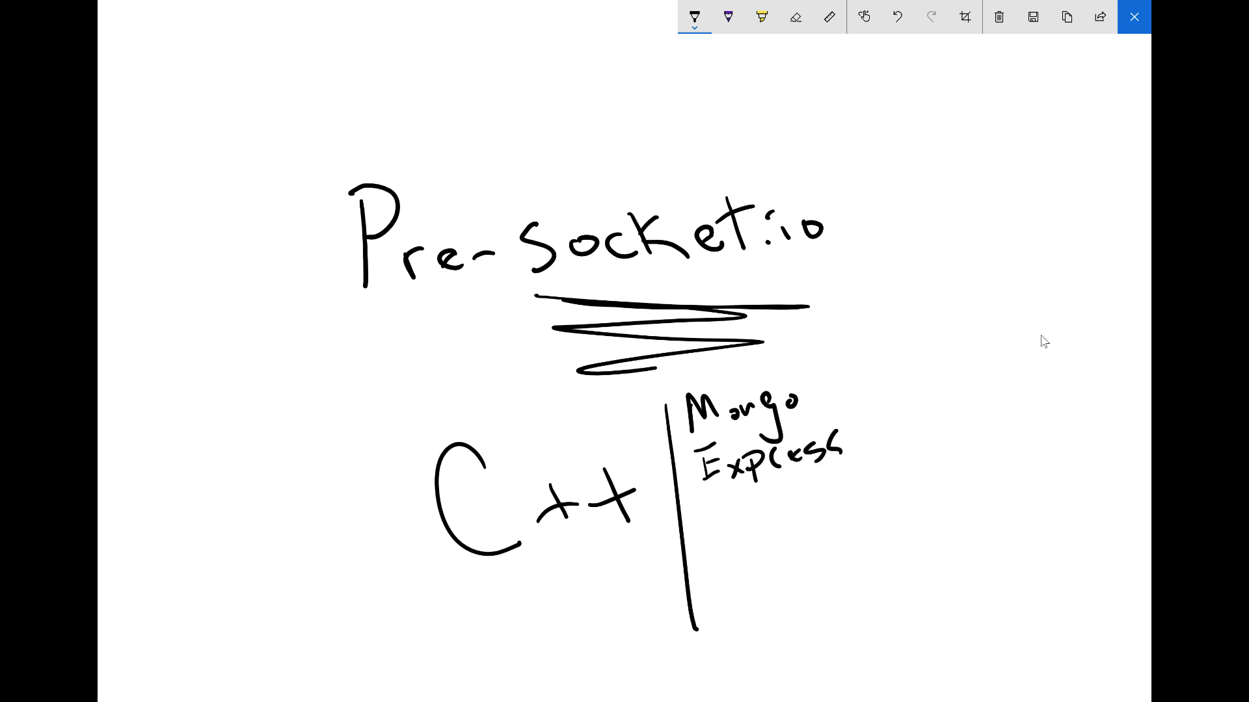
{"action": "left_click_drag", "start_coordinate": [701, 501], "coordinate": [812, 510]}
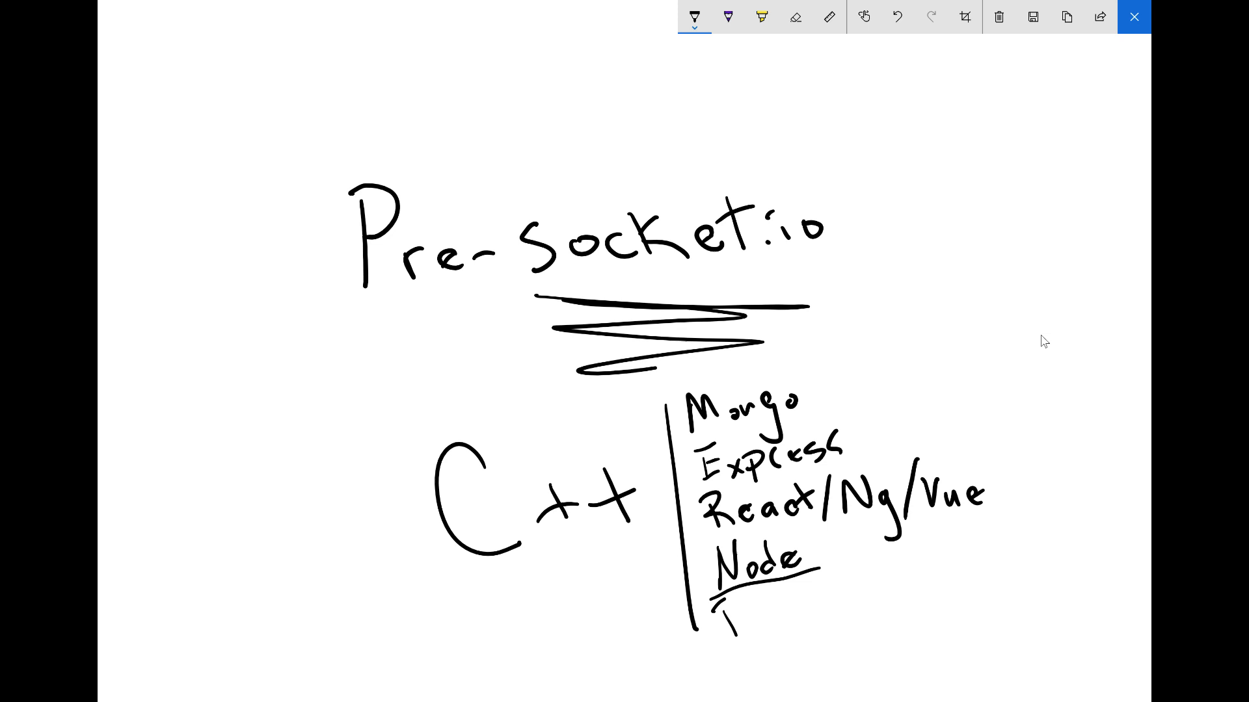
{"action": "left_click_drag", "start_coordinate": [717, 605], "coordinate": [851, 593]}
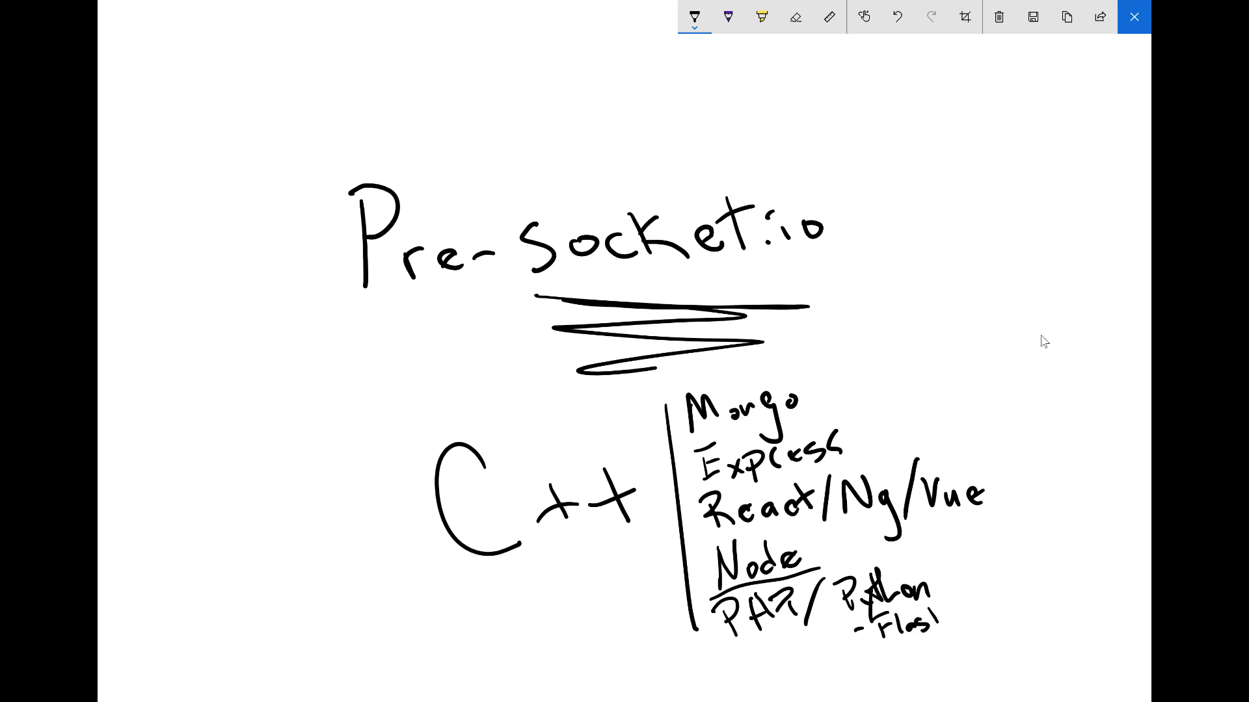
{"action": "left_click_drag", "start_coordinate": [964, 613], "coordinate": [1043, 613]}
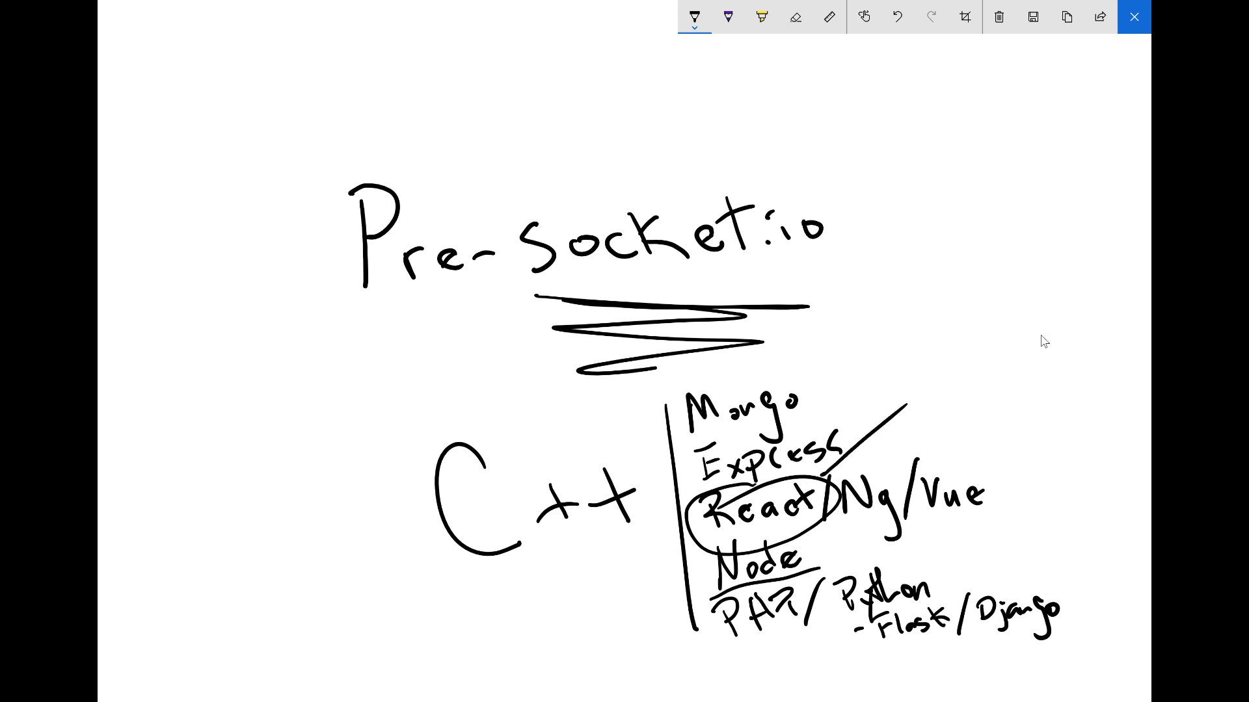
{"action": "left_click_drag", "start_coordinate": [915, 322], "coordinate": [913, 359]}
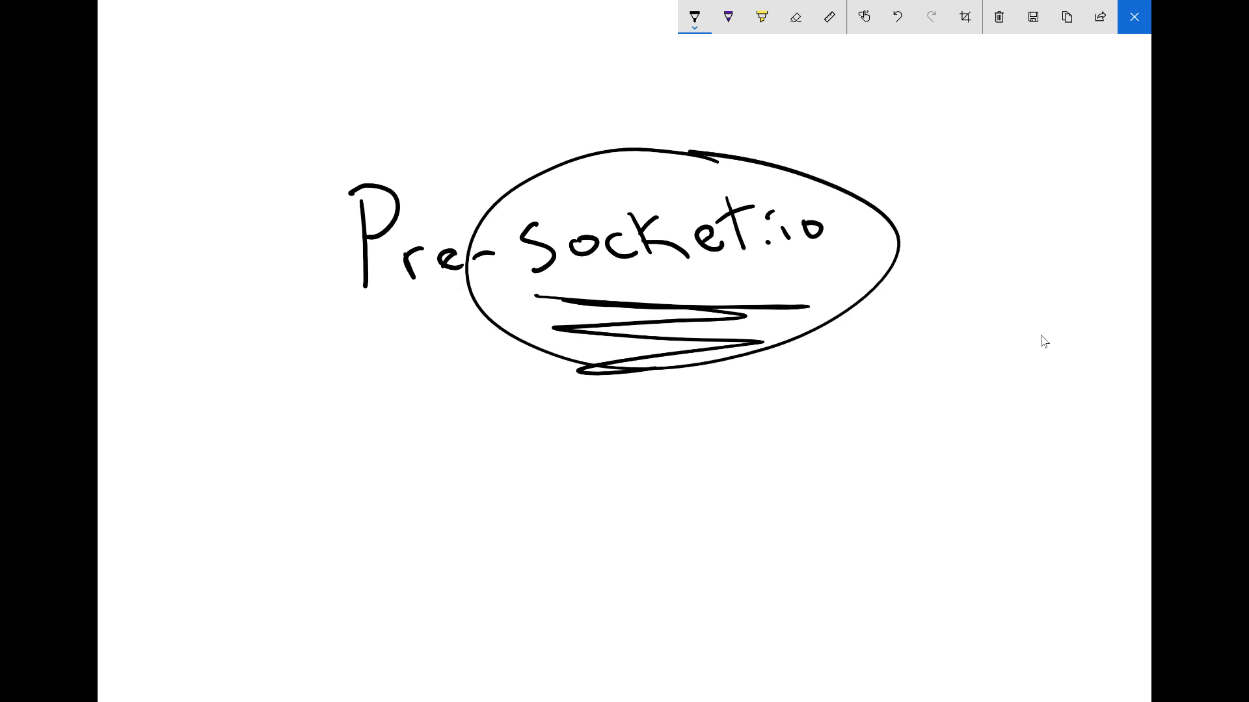
Step: Undo twice to remove the title's circle and the React and JS notes
{"action": "left_click", "coordinate": [895, 16]}
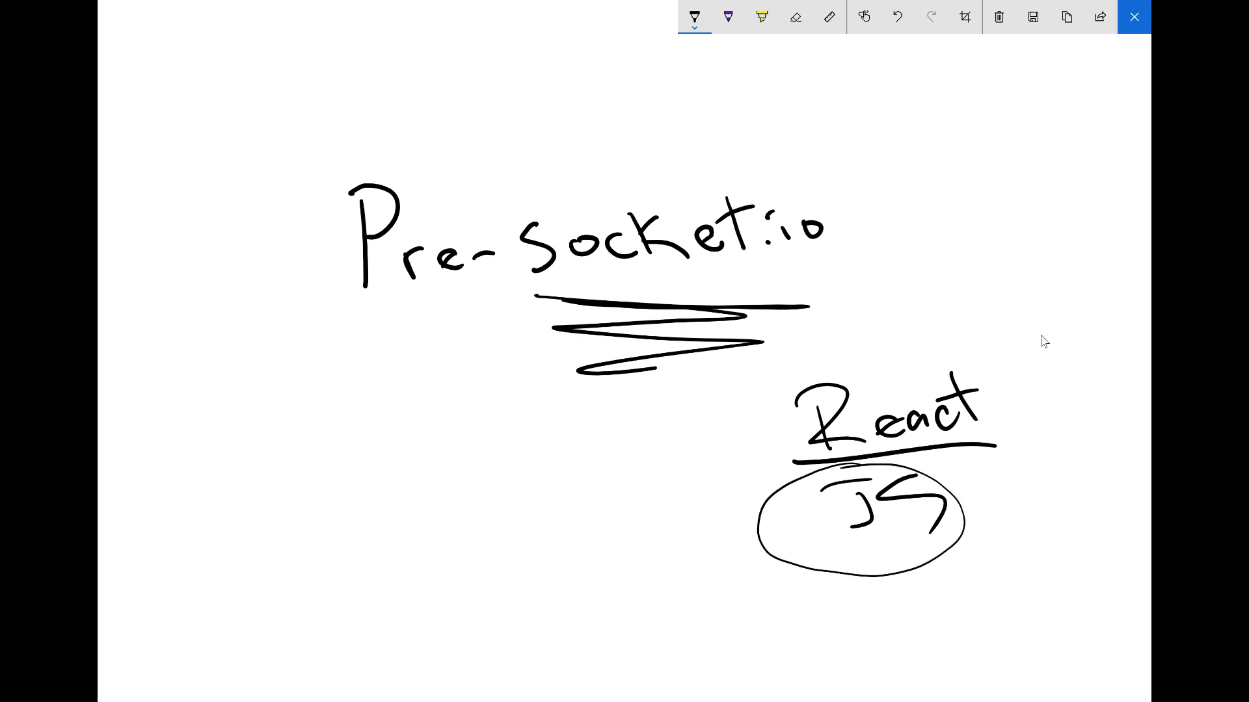
{"action": "left_click", "coordinate": [896, 15]}
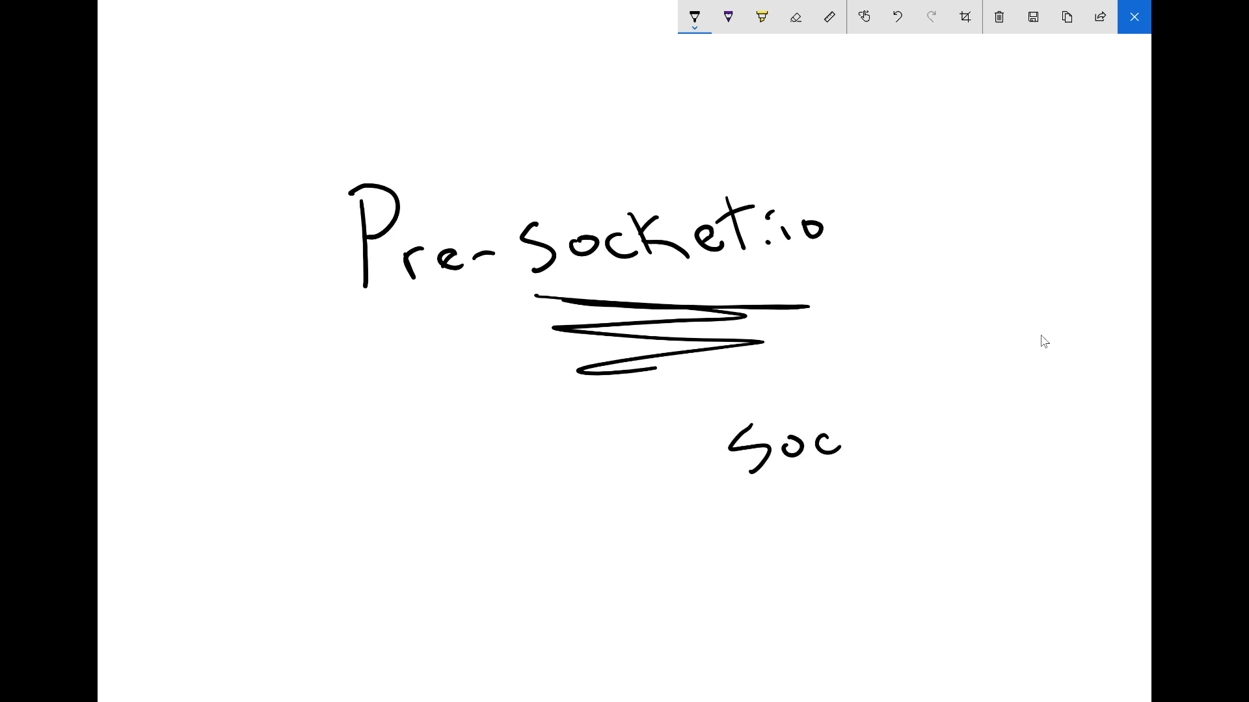
Step: Write 'socket.io', undo its underline, and number the W.S. note as item 3
{"action": "left_click_drag", "start_coordinate": [844, 422], "coordinate": [943, 430]}
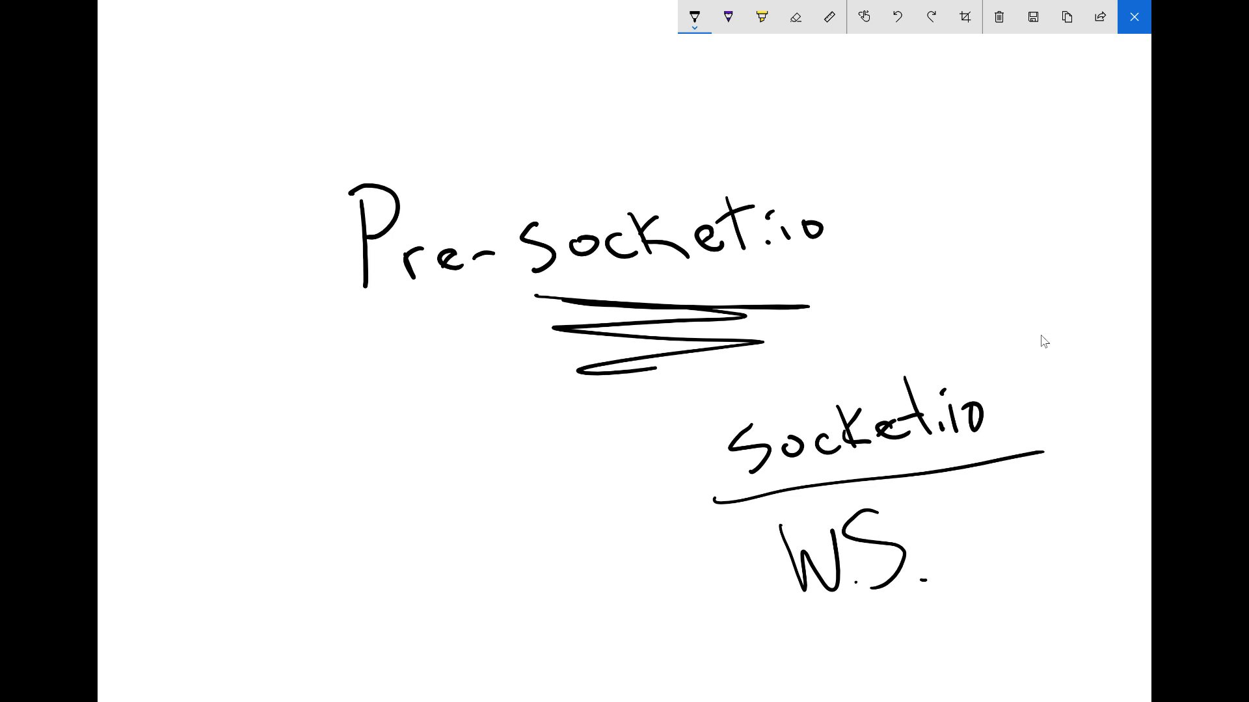
{"action": "left_click", "coordinate": [896, 15]}
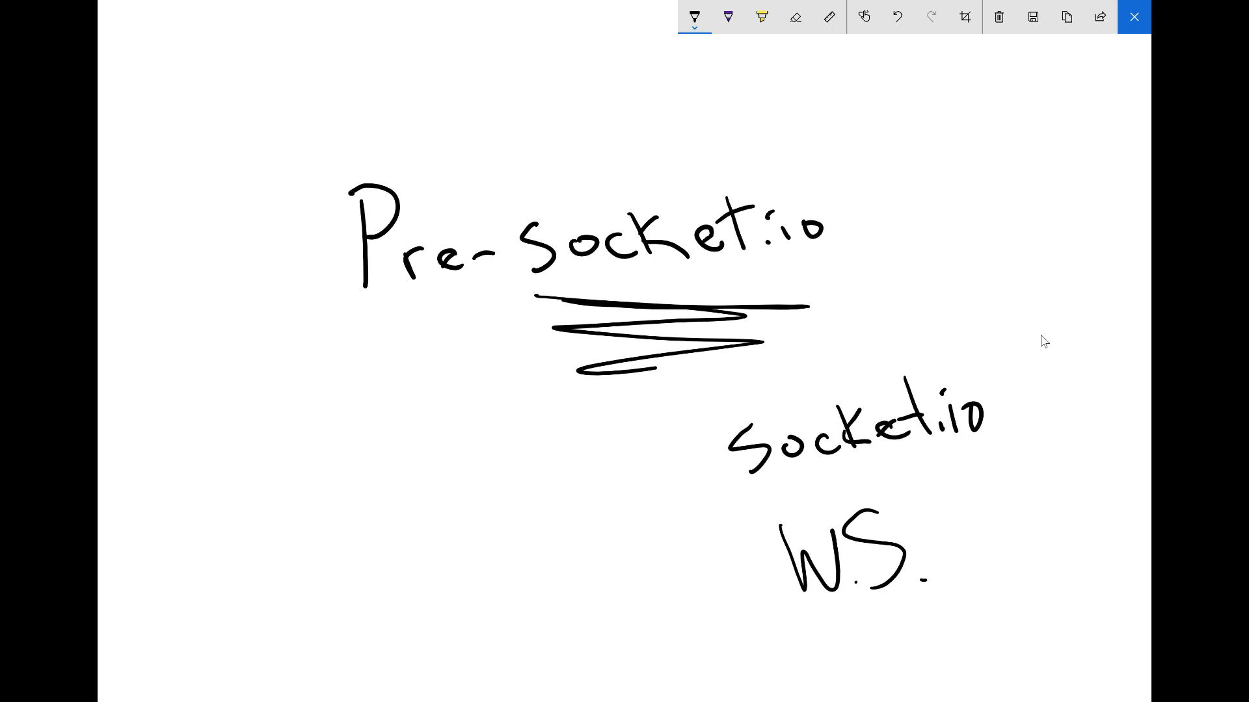
{"action": "left_click_drag", "start_coordinate": [796, 501], "coordinate": [840, 629]}
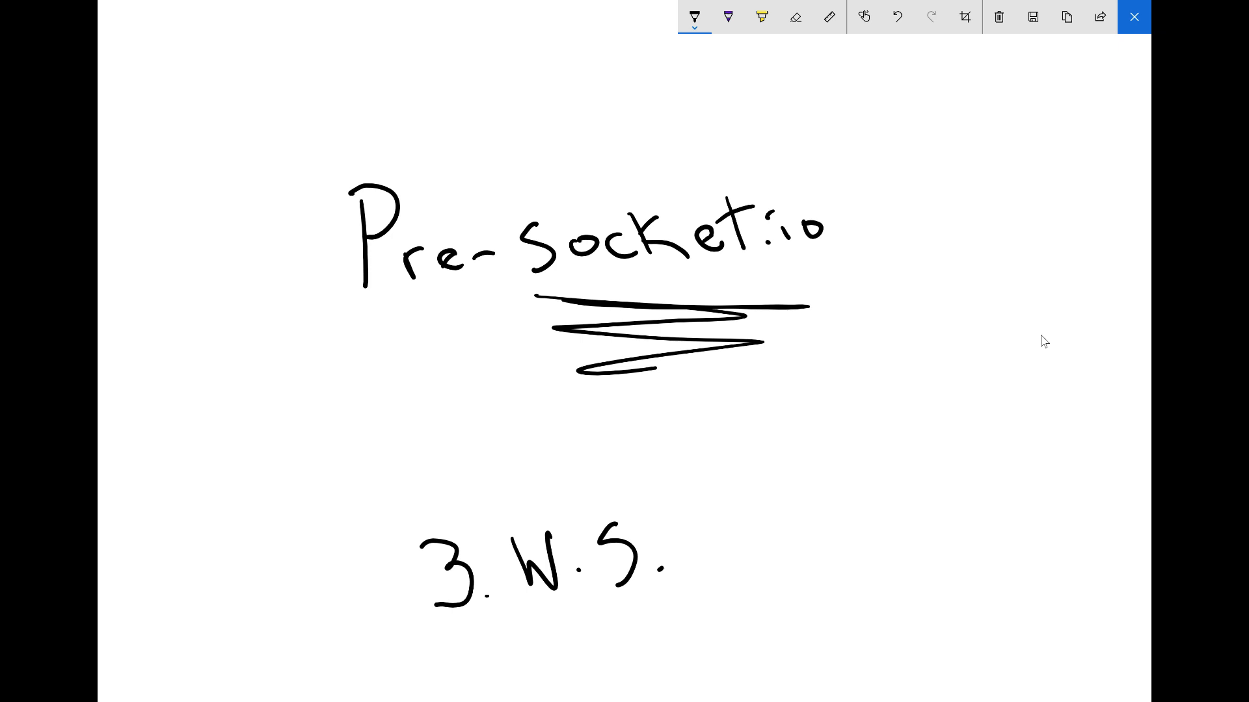
Step: Add '1. TCP', '2. Socket', a divider line, and '4. How I do Node'
{"action": "left_click_drag", "start_coordinate": [438, 375], "coordinate": [454, 415]}
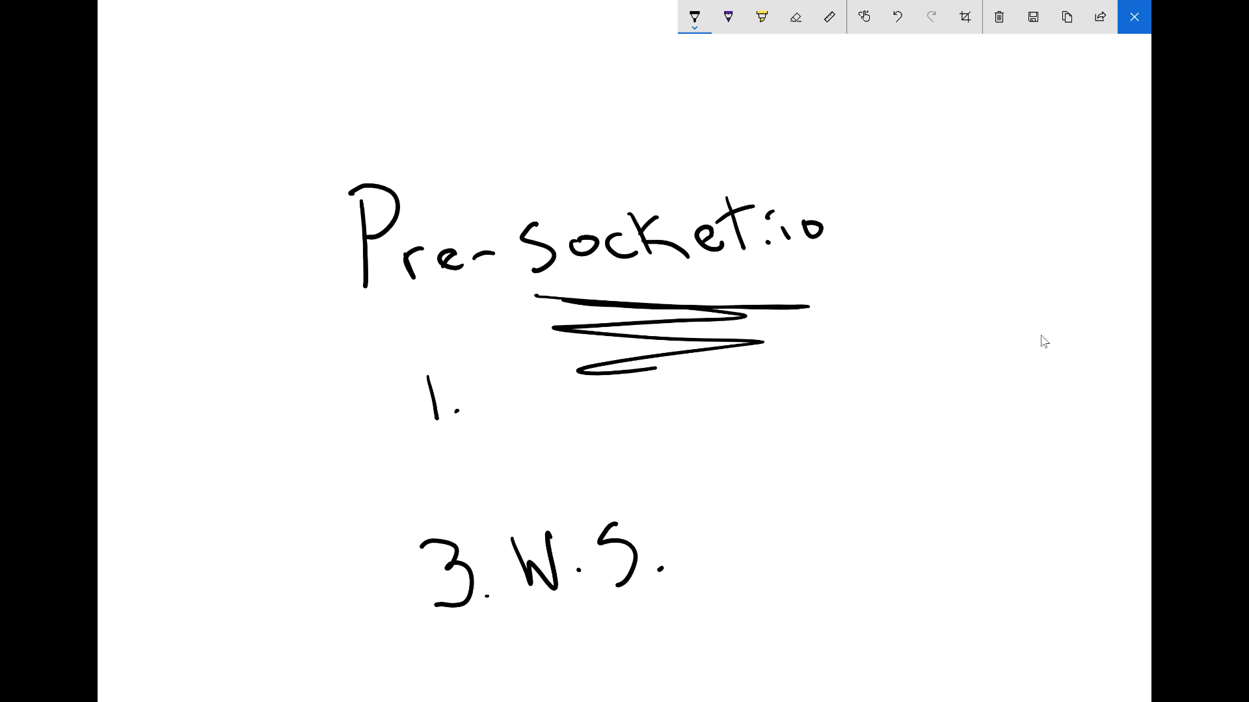
{"action": "left_click_drag", "start_coordinate": [462, 374], "coordinate": [542, 406]}
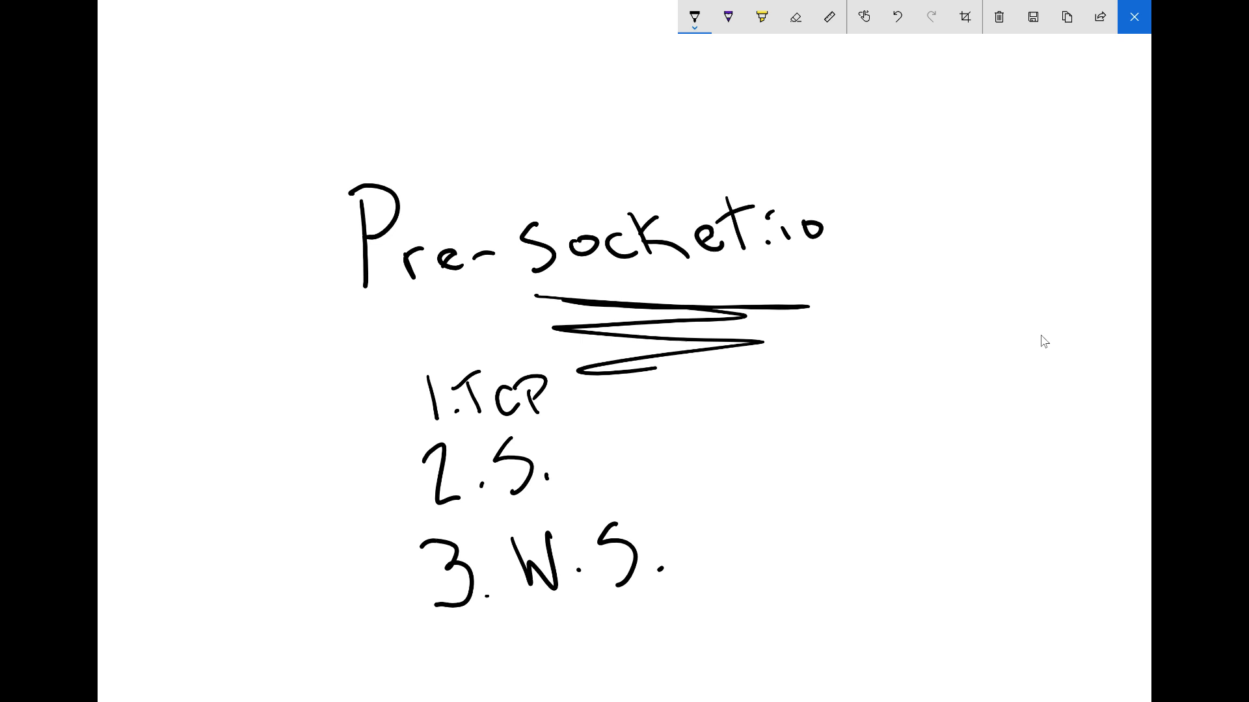
{"action": "left_click_drag", "start_coordinate": [501, 462], "coordinate": [645, 469]}
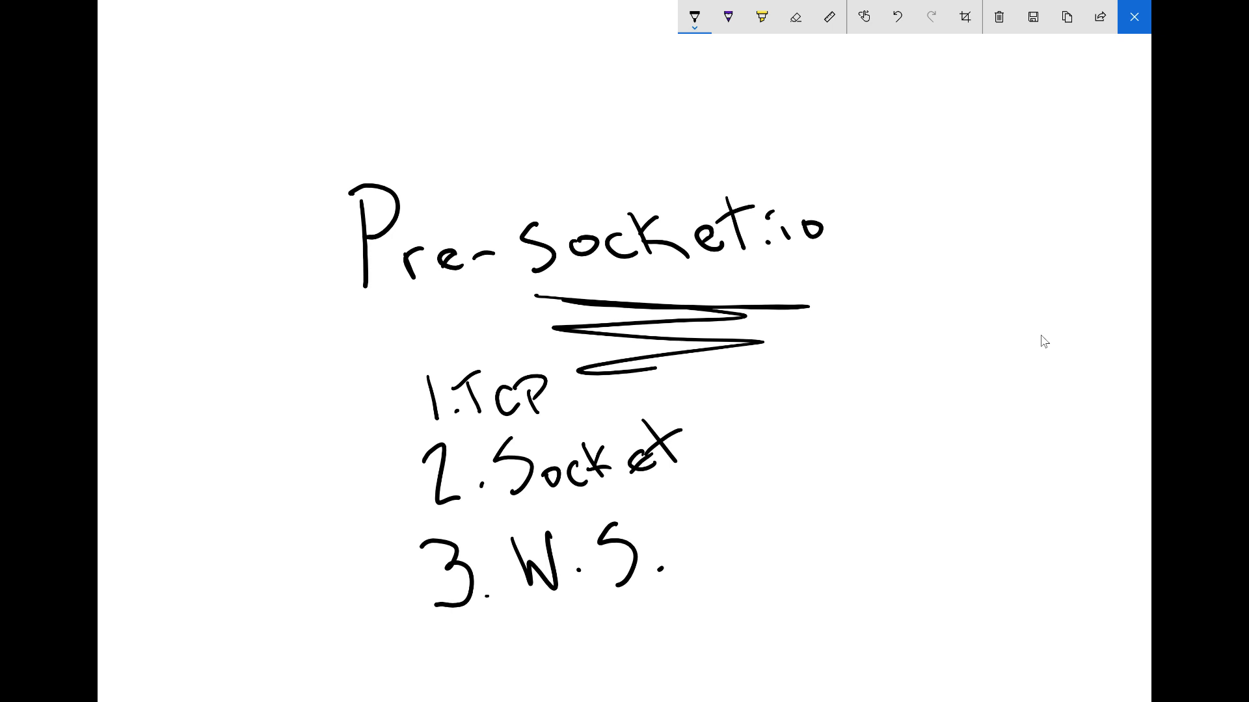
{"action": "left_click_drag", "start_coordinate": [386, 620], "coordinate": [771, 584]}
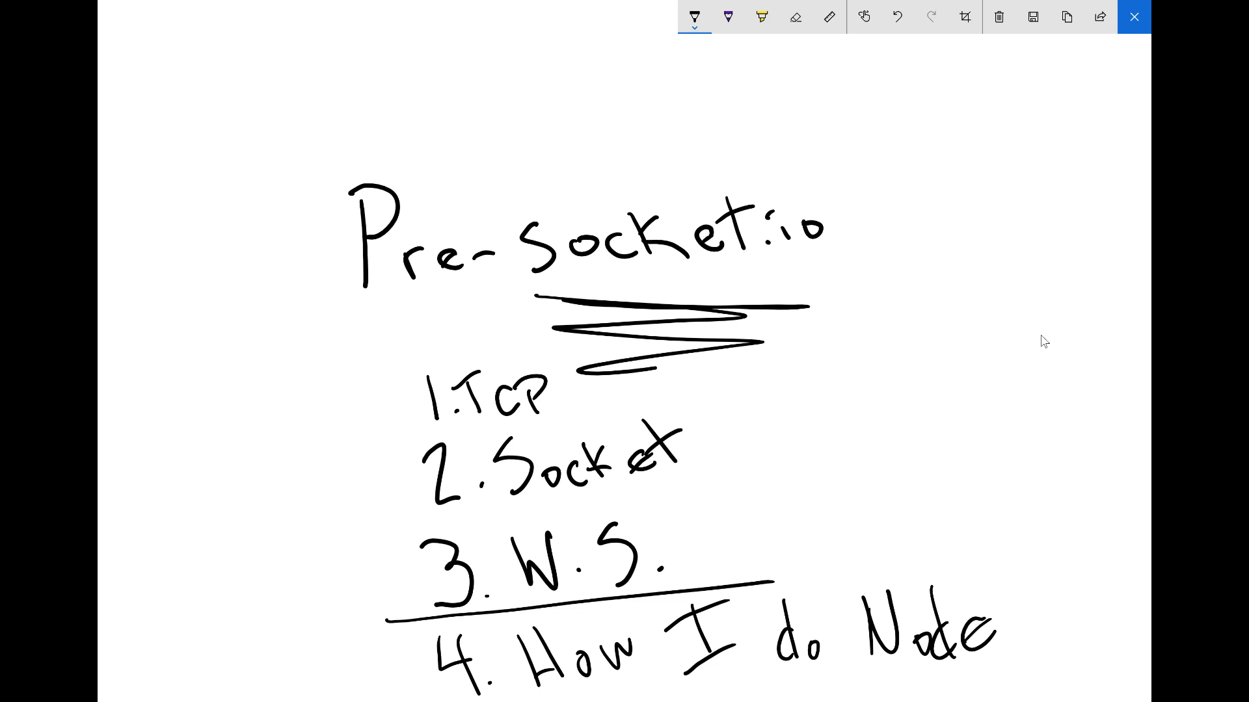
{"action": "left_click_drag", "start_coordinate": [412, 375], "coordinate": [884, 645]}
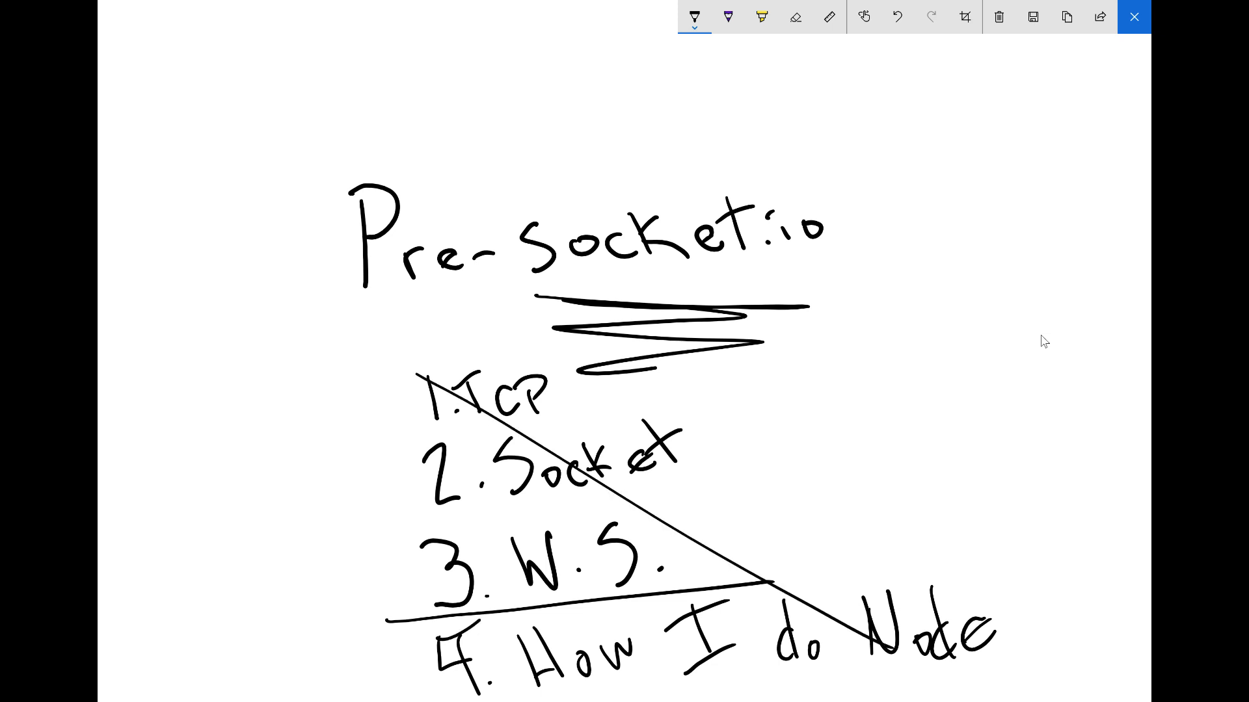
{"action": "left_click_drag", "start_coordinate": [461, 641], "coordinate": [848, 342]}
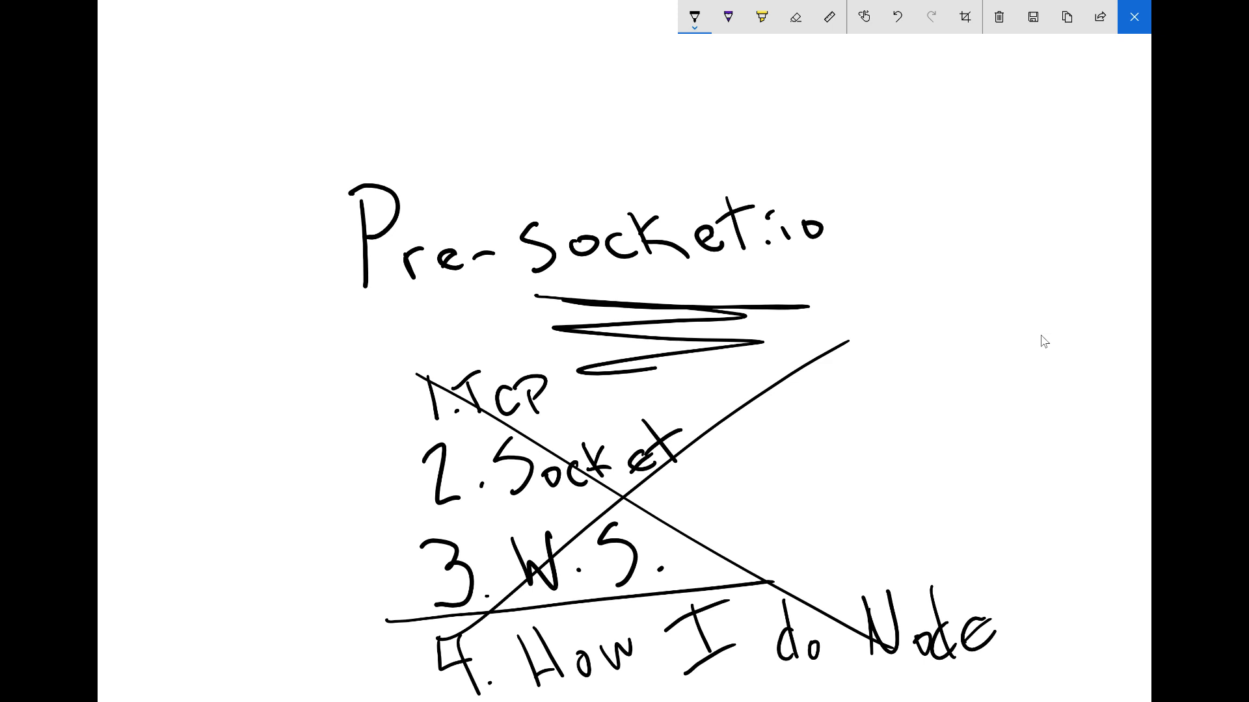
{"action": "left_click", "coordinate": [895, 15]}
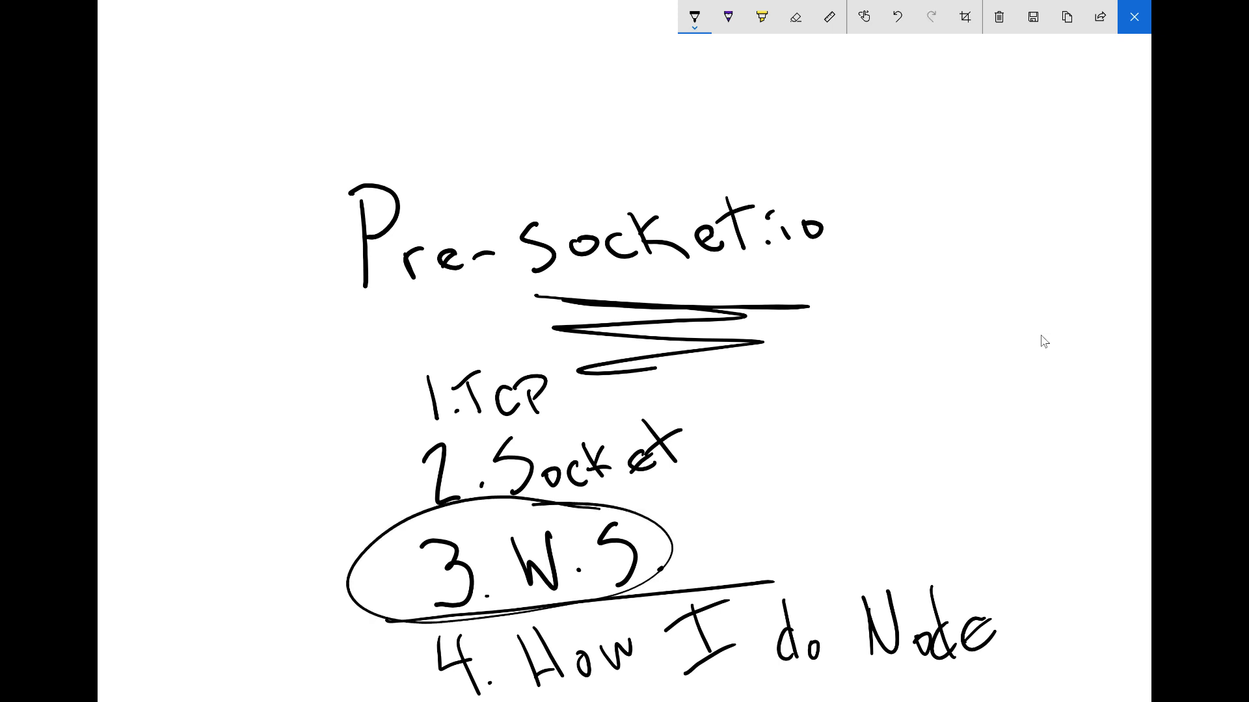
{"action": "left_click", "coordinate": [930, 16]}
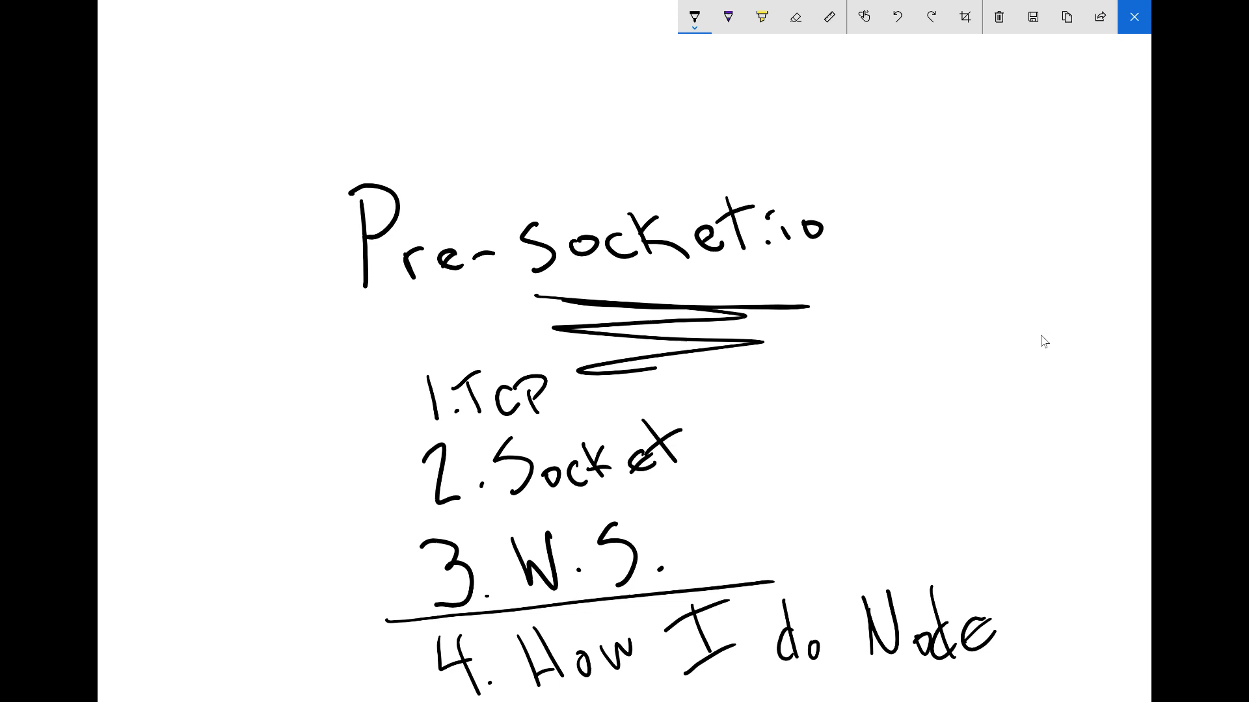